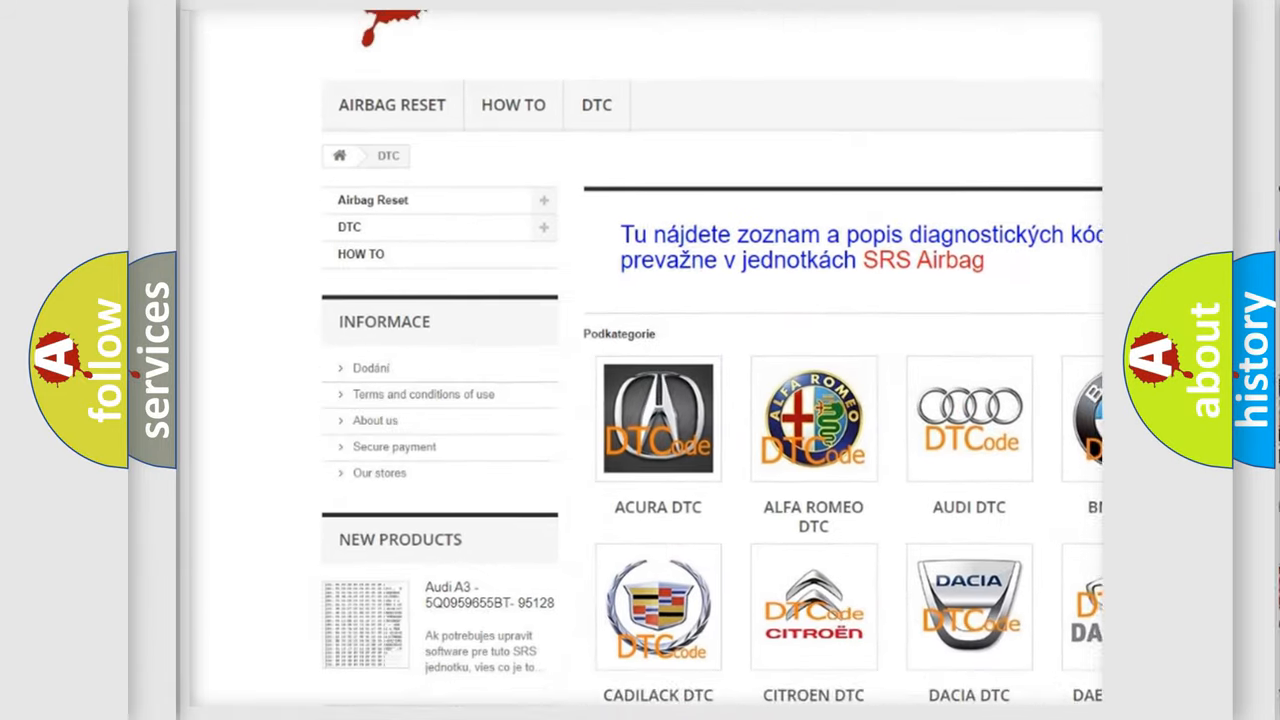
scroll("down", 3)
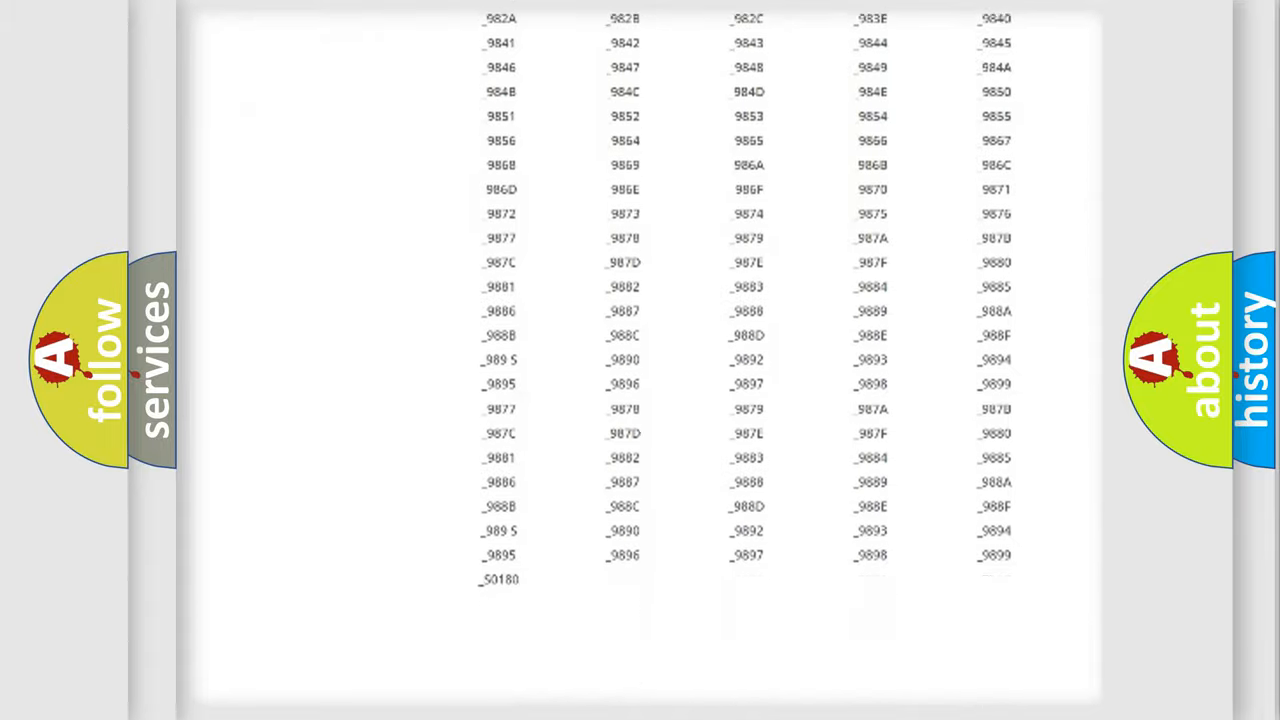
scroll("down", 3)
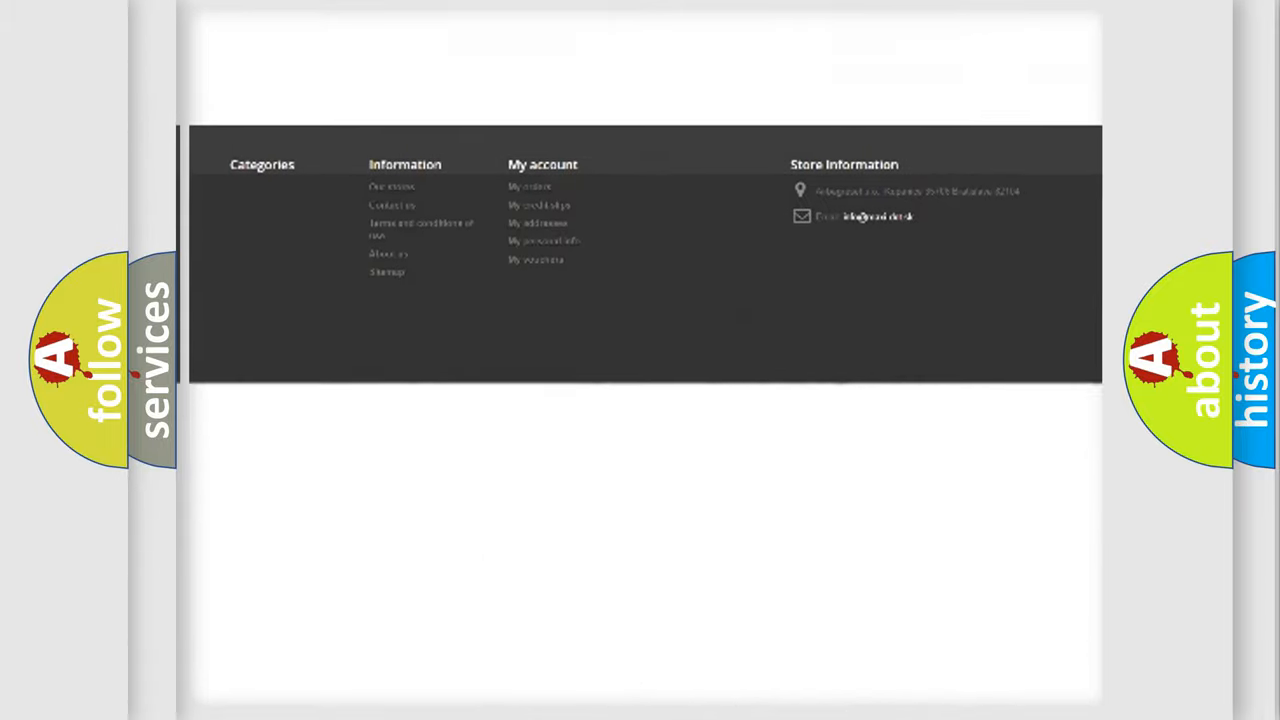